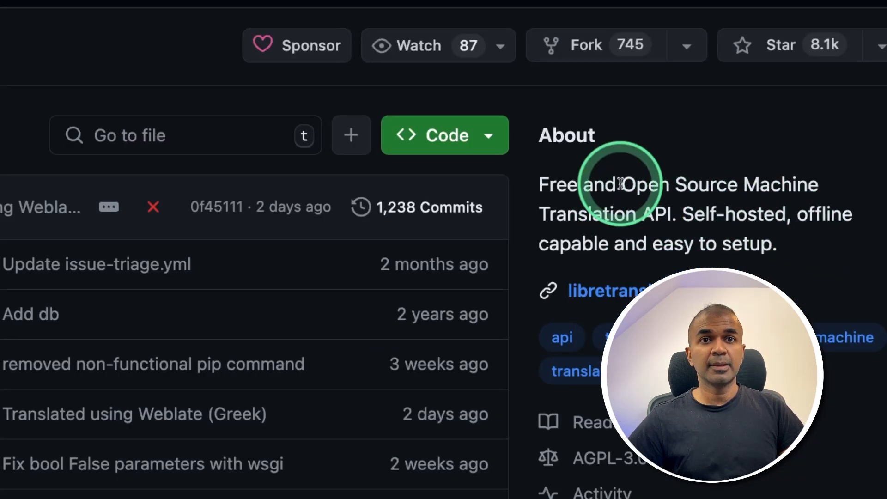
pyautogui.moveTo(651, 221)
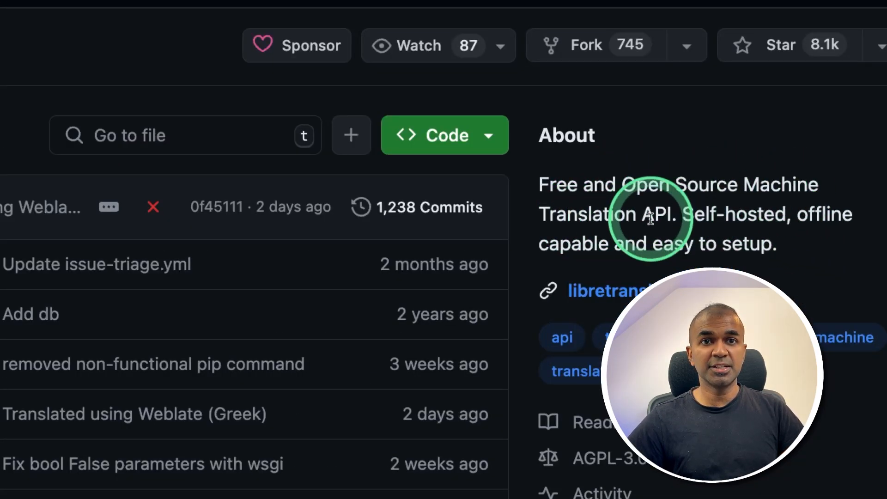
pyautogui.moveTo(769, 221)
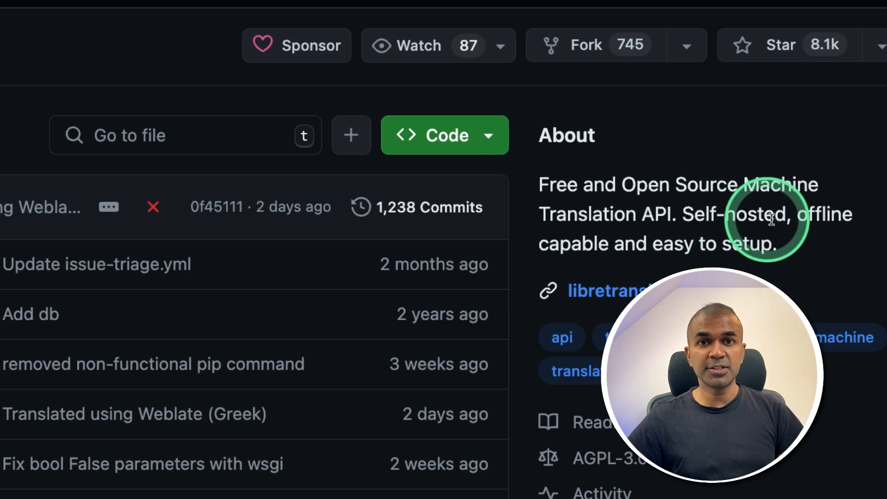
pyautogui.moveTo(653, 263)
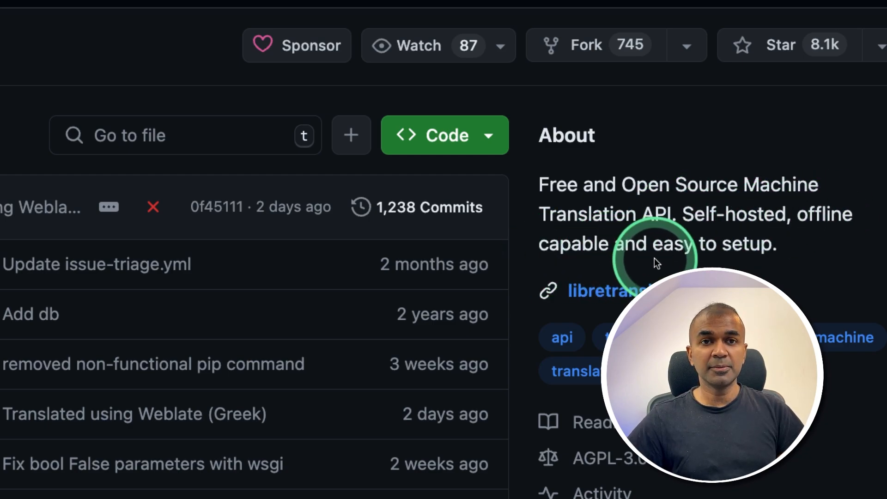
# Step: Browse the local LibreTranslate web interface and its list of source languages
pyautogui.click(608, 291)
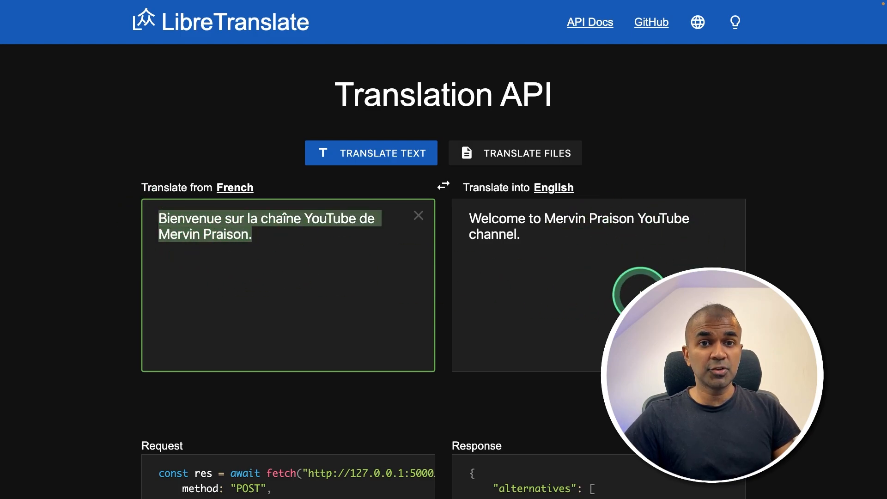
pyautogui.click(234, 187)
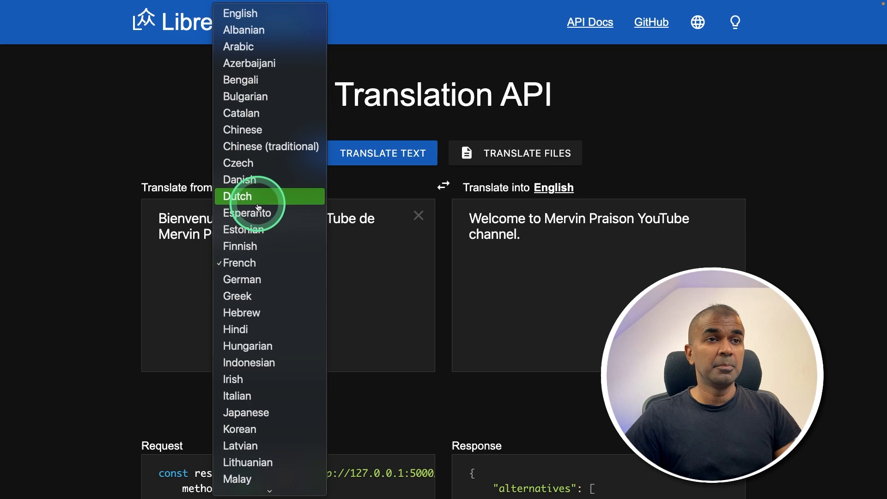
pyautogui.scroll(-3)
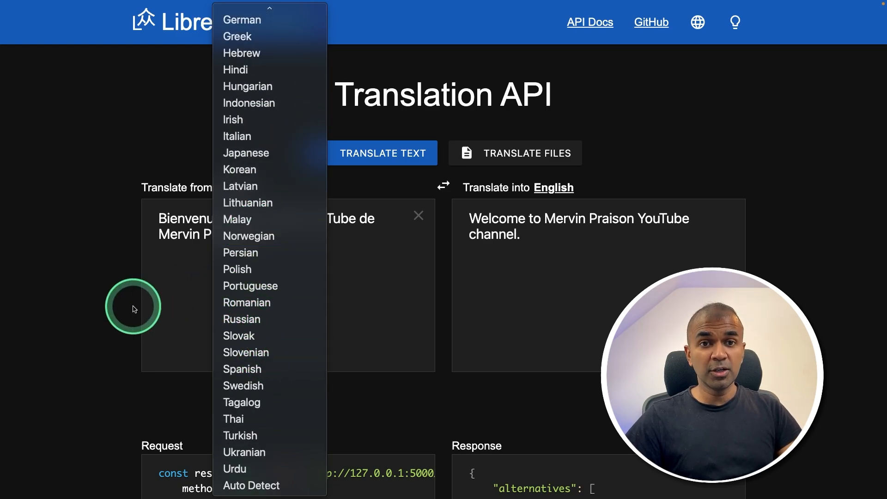
pyautogui.click(650, 22)
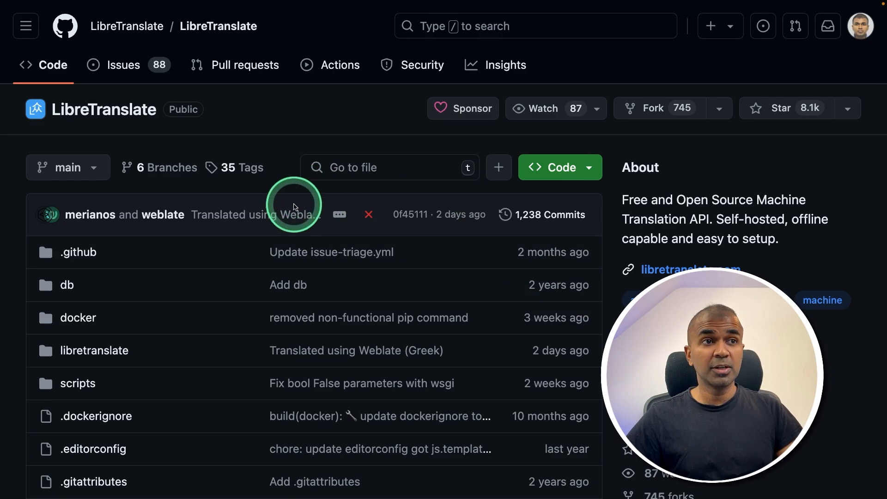
# Step: After the 'Numpy is not available' error, reinstall NumPy with conda install --force-reinstall numpy
pyautogui.scroll(-3)
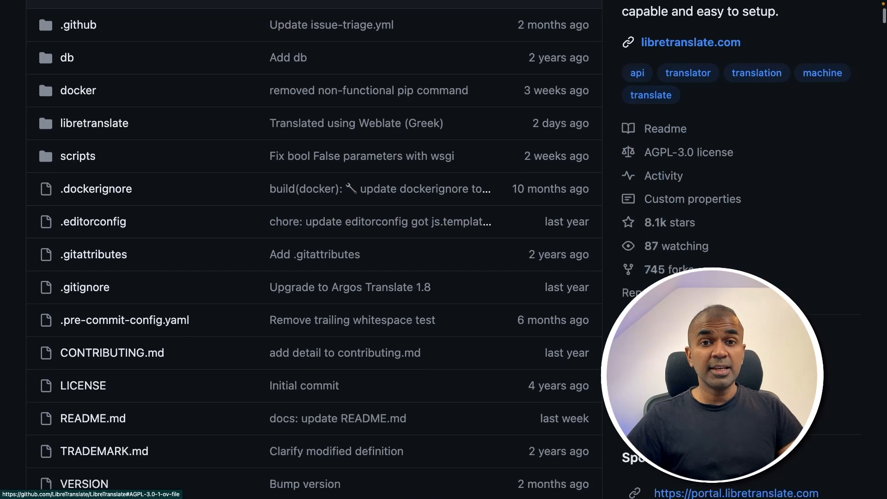
pyautogui.click(665, 129)
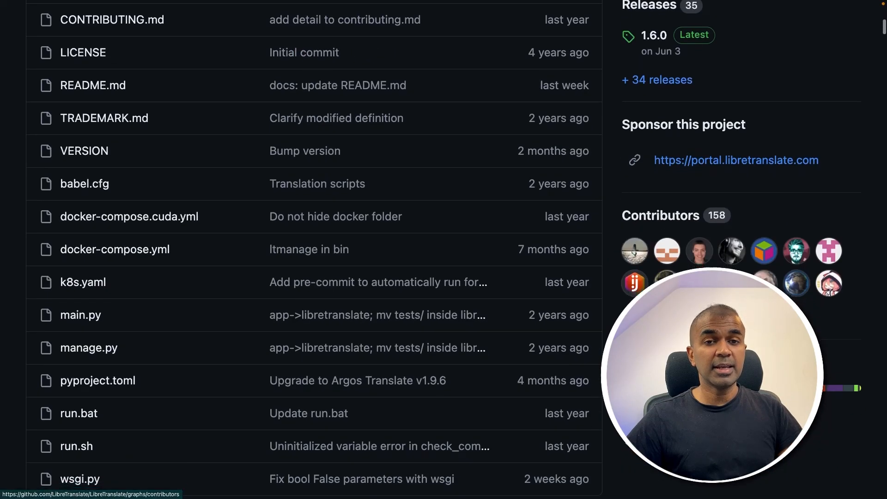
pyautogui.scroll(-3)
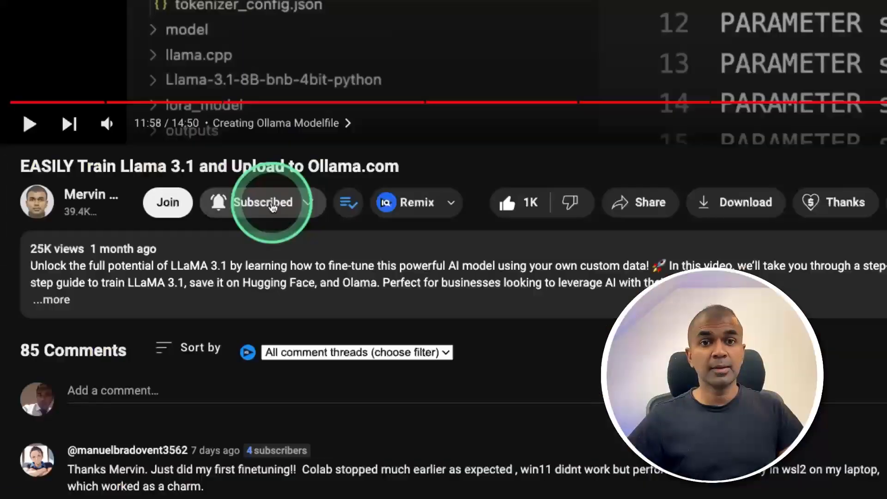
pyautogui.click(347, 202)
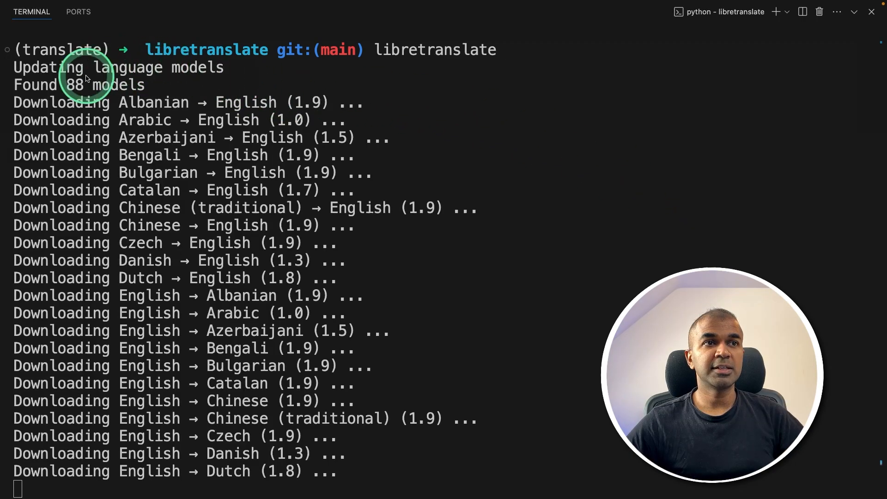
pyautogui.scroll(-3)
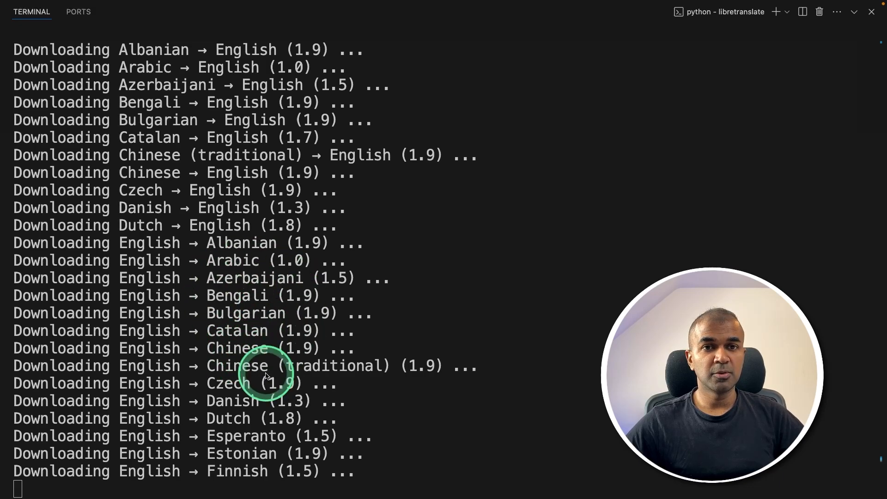
pyautogui.scroll(-3)
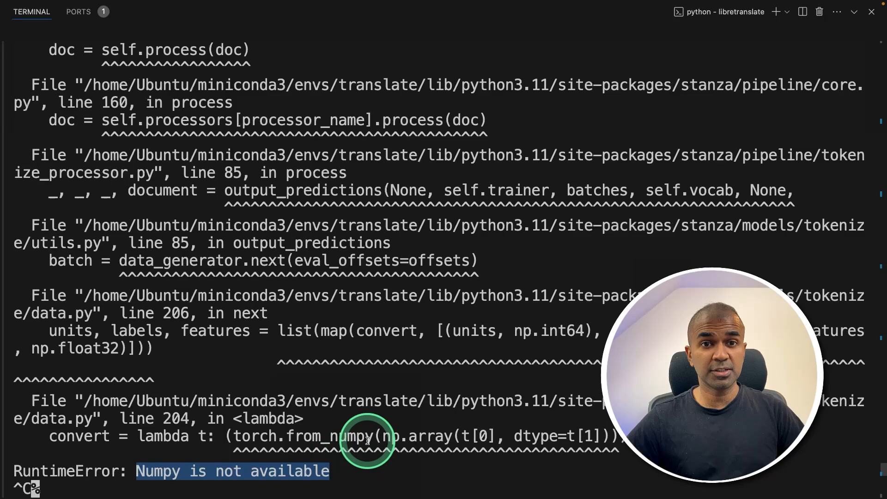
pyautogui.write('conda install --force-reinstall numpy')
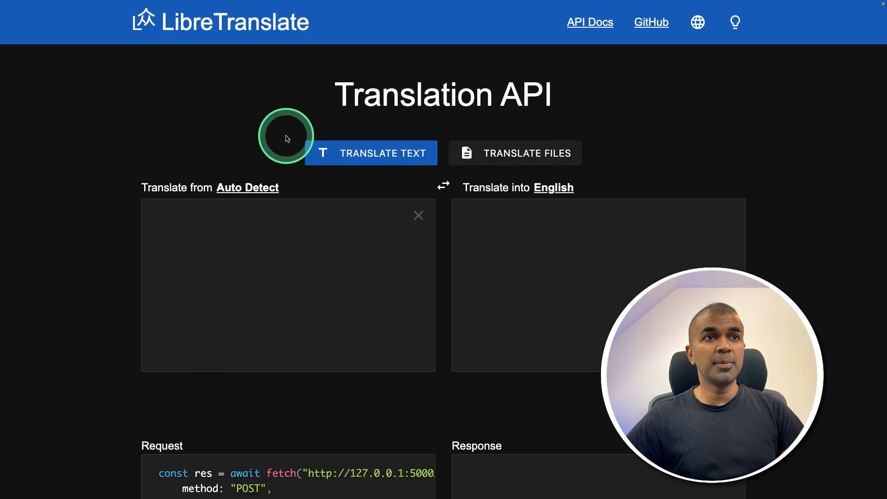
pyautogui.moveTo(557, 286)
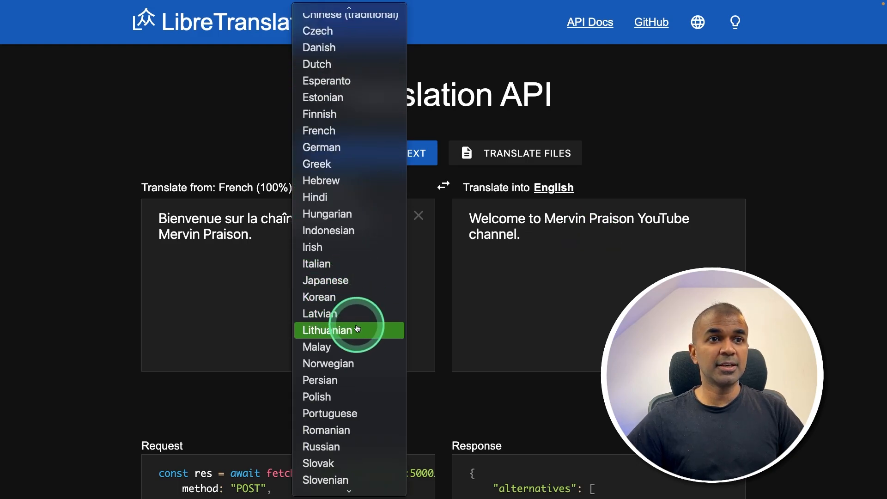
# Step: View the Request and Response JSON for the French-to-English translation
pyautogui.scroll(-3)
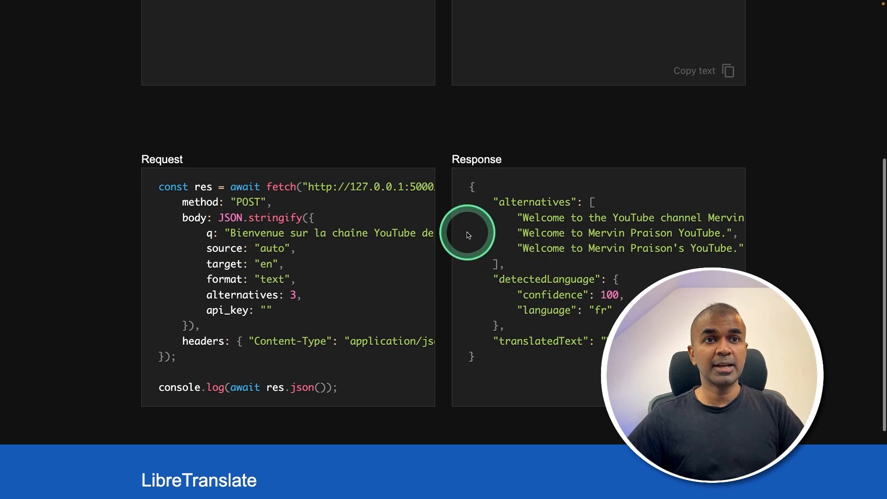
pyautogui.moveTo(586, 308)
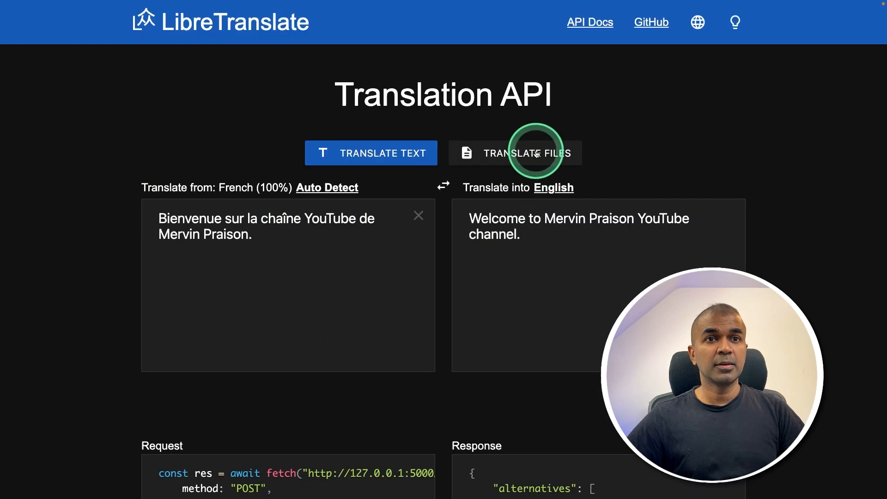
# Step: Set up file translation of test.txt from French to English, then head to the API Docs
pyautogui.click(515, 152)
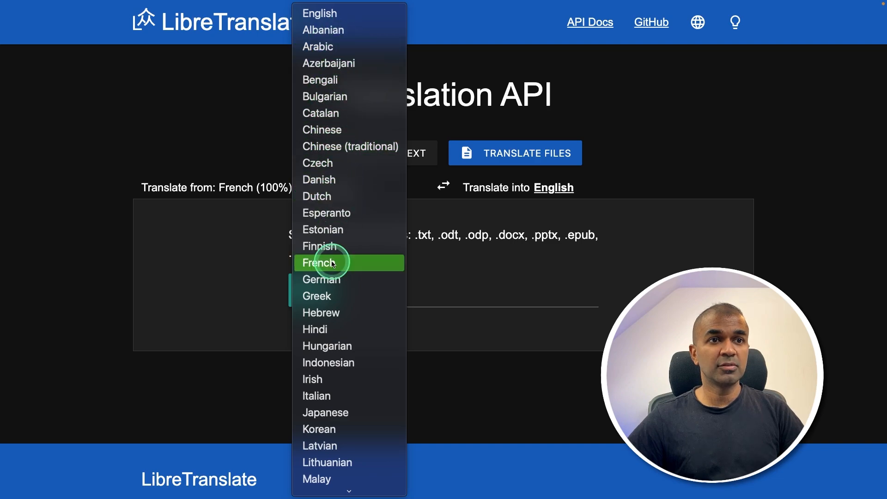
pyautogui.click(318, 262)
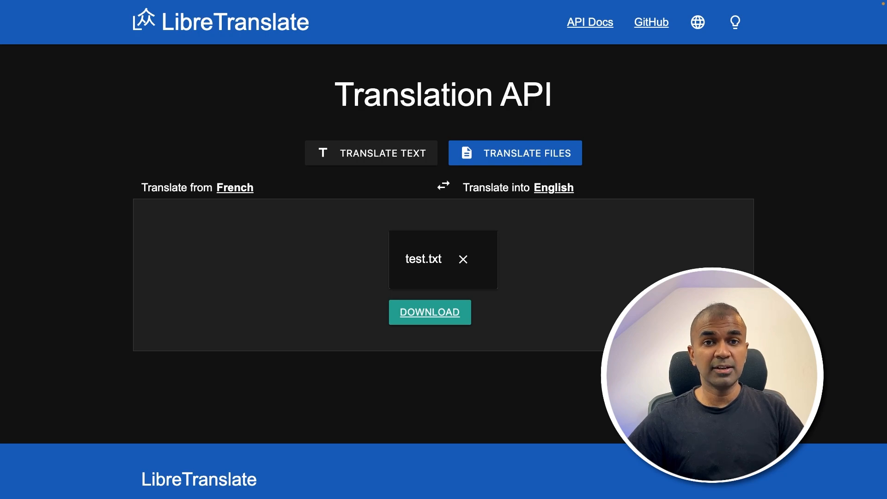
pyautogui.click(589, 22)
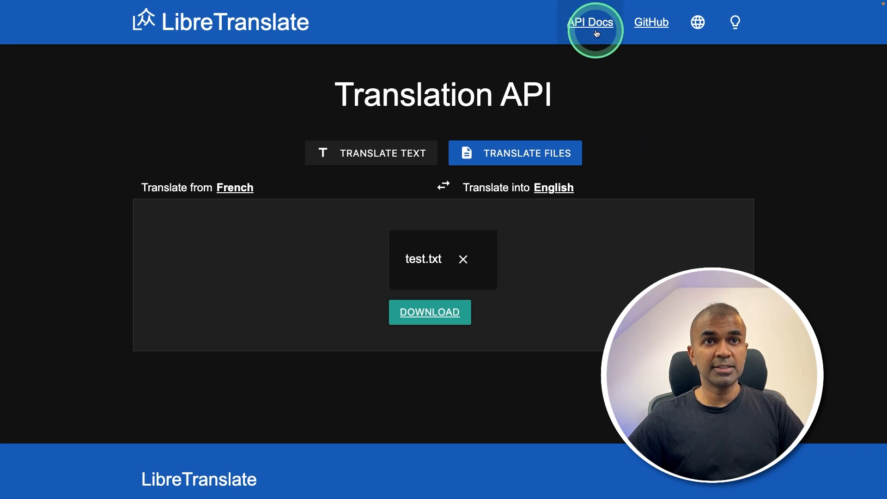
pyautogui.click(590, 22)
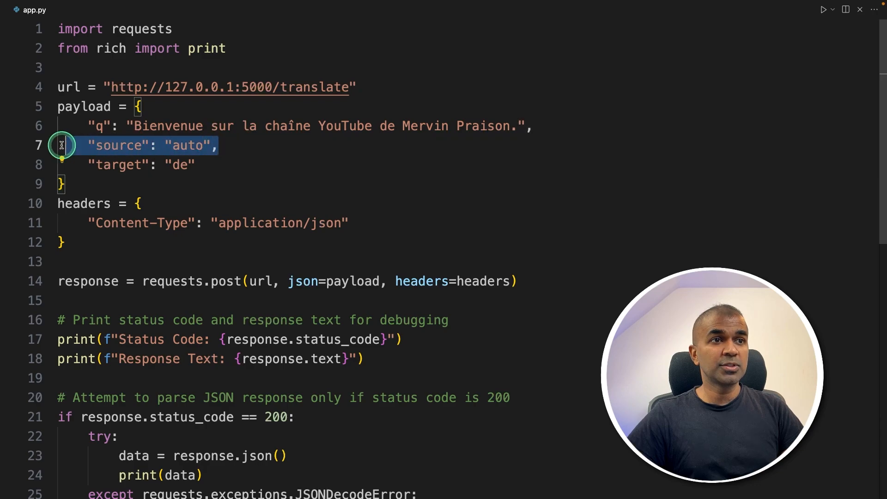
pyautogui.moveTo(62, 145); pyautogui.dragTo(113, 165)
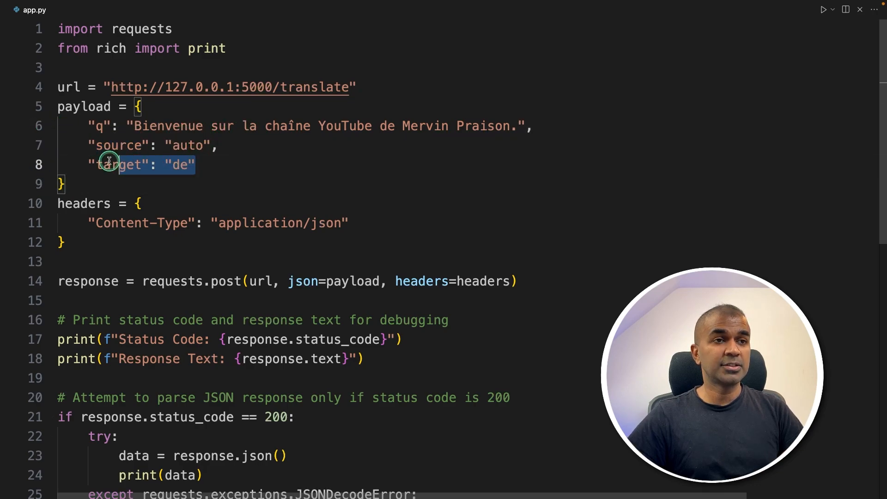
pyautogui.scroll(-3)
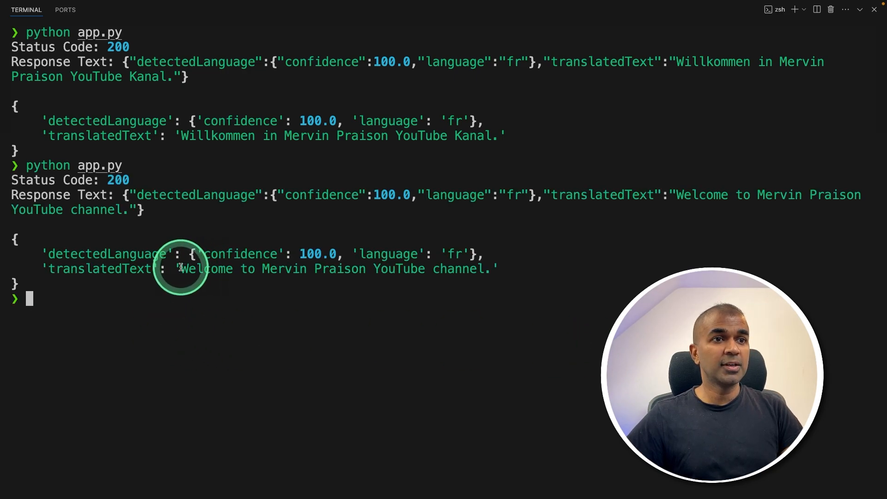
# Step: Mark the English translatedText returned by app.py in the terminal output
pyautogui.moveTo(182, 269); pyautogui.dragTo(485, 269)
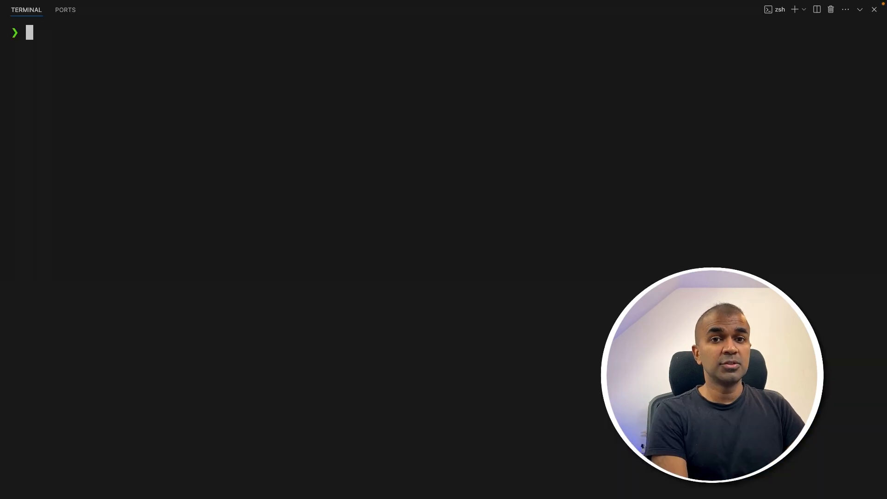
# Step: Install the praisonai package with pip install praisonai
pyautogui.write('pip install praisonai')
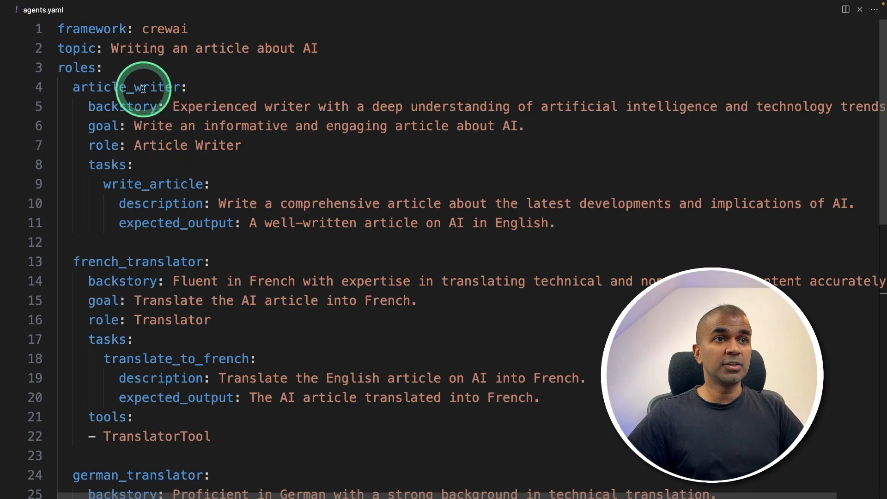
pyautogui.scroll(-3)
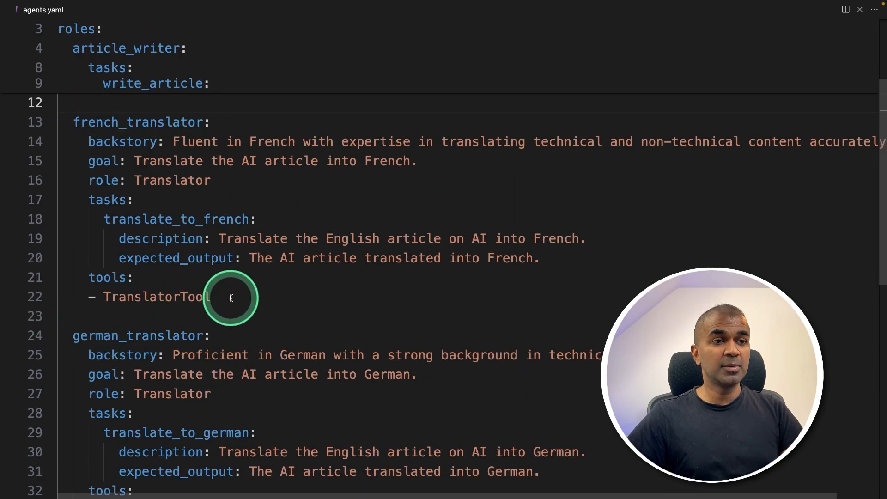
pyautogui.doubleClick(152, 296)
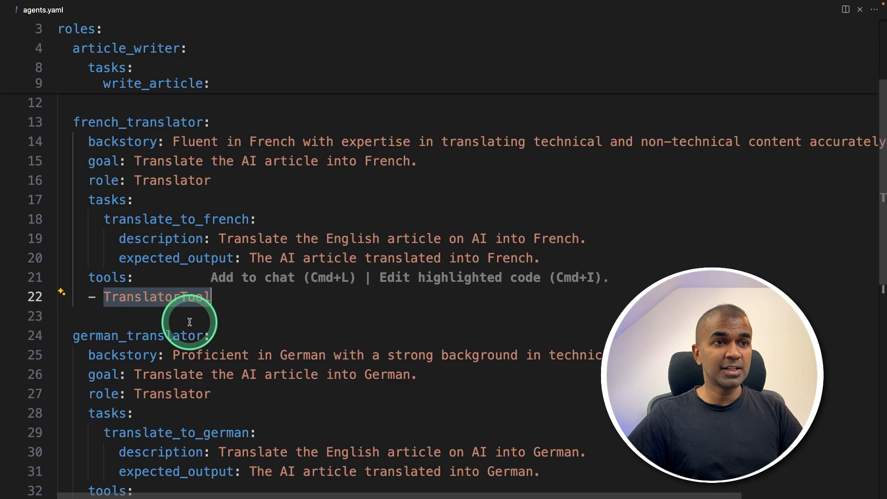
pyautogui.scroll(-3)
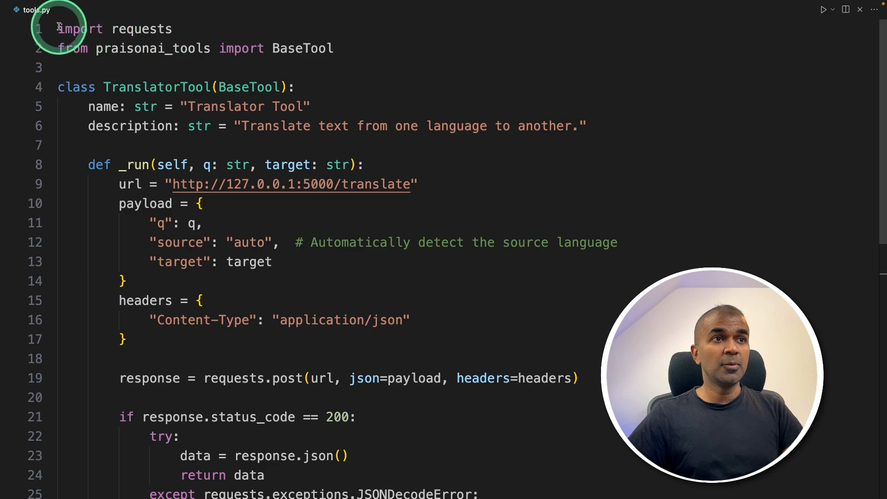
pyautogui.doubleClick(157, 87)
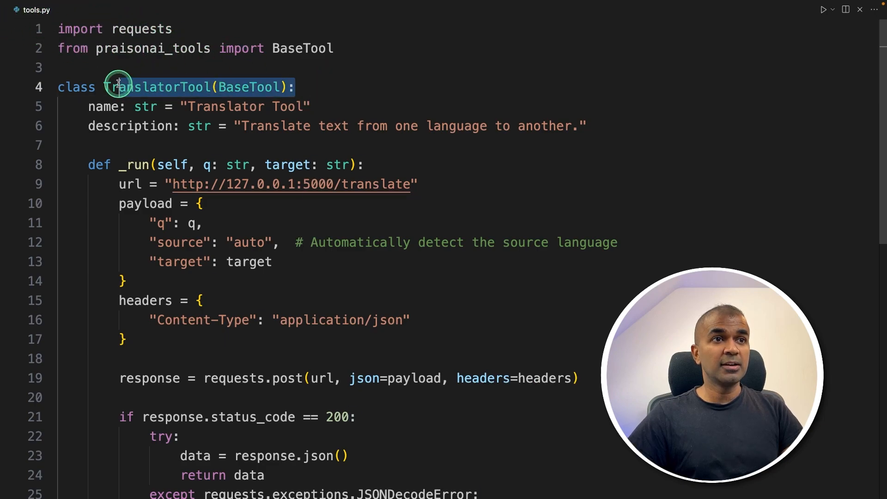
pyautogui.scroll(-3)
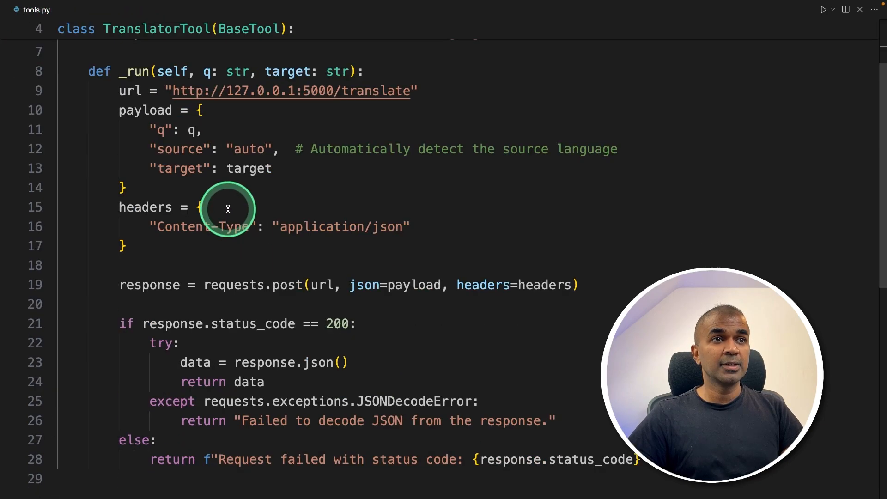
pyautogui.moveTo(227, 208); pyautogui.dragTo(417, 275)
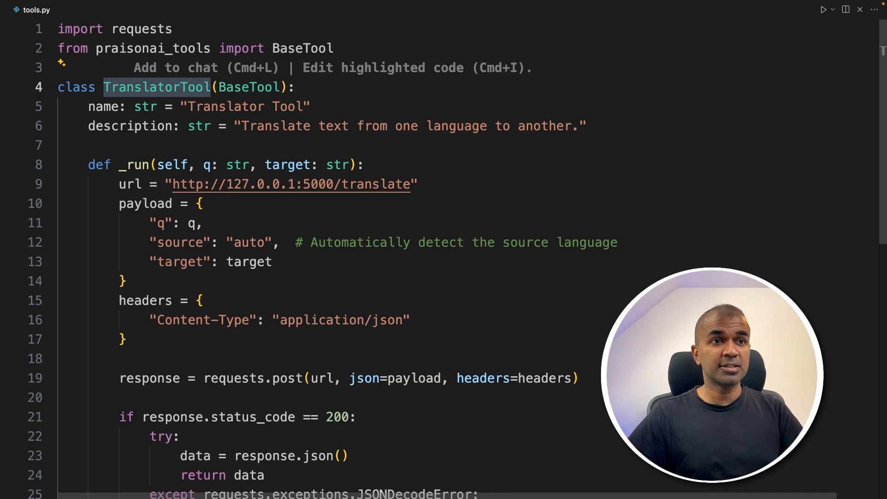
pyautogui.click(510, 268)
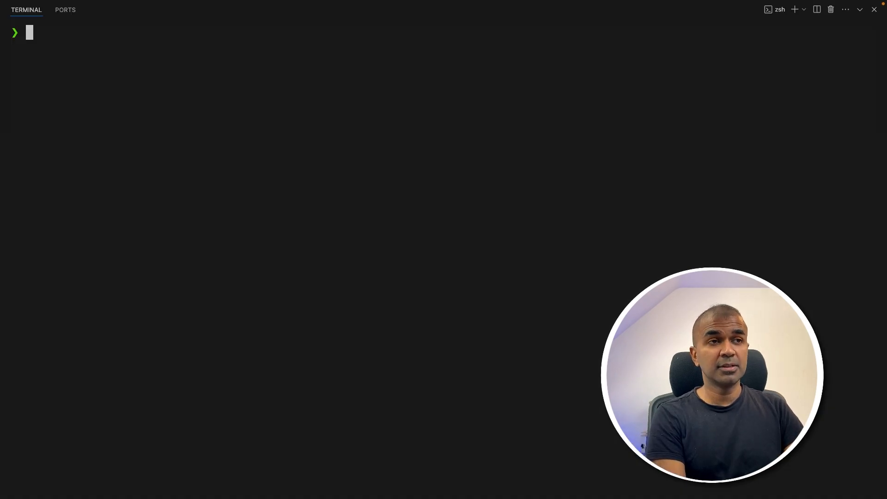
# Step: Run praisonai and follow the Article Writer agent's English AI article output
pyautogui.write('praisonai')
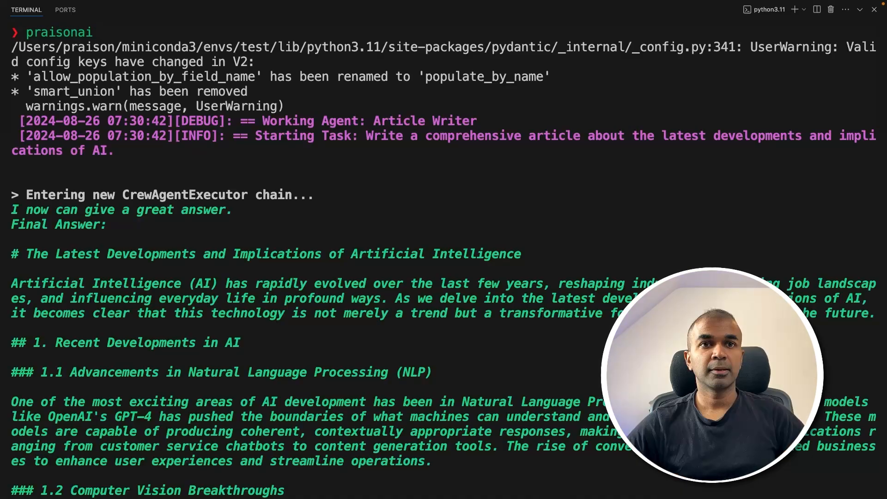
pyautogui.doubleClick(423, 120)
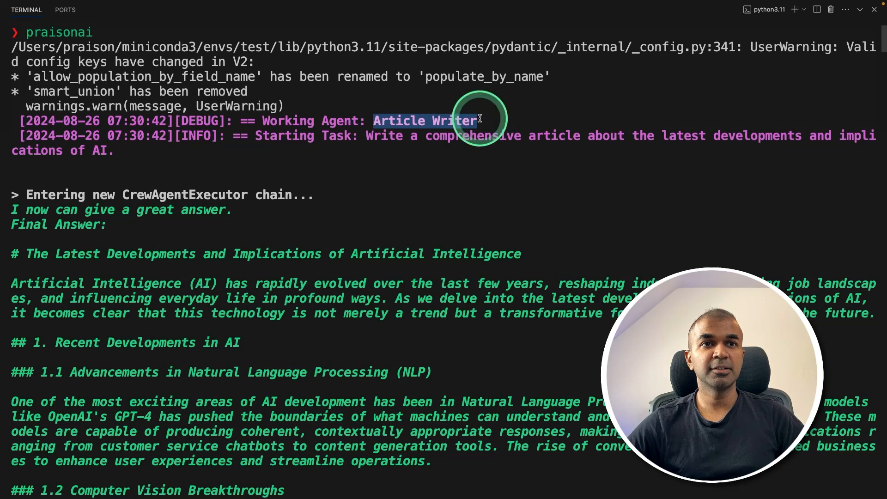
pyautogui.moveTo(503, 259)
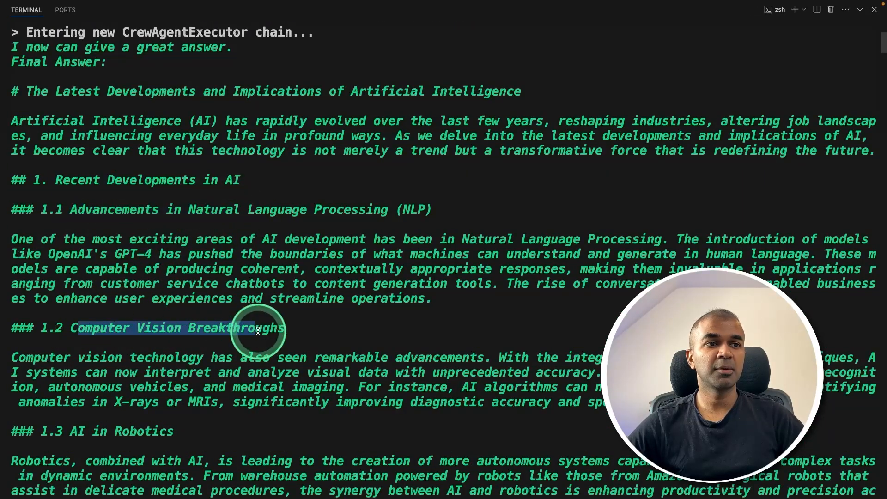
pyautogui.scroll(-3)
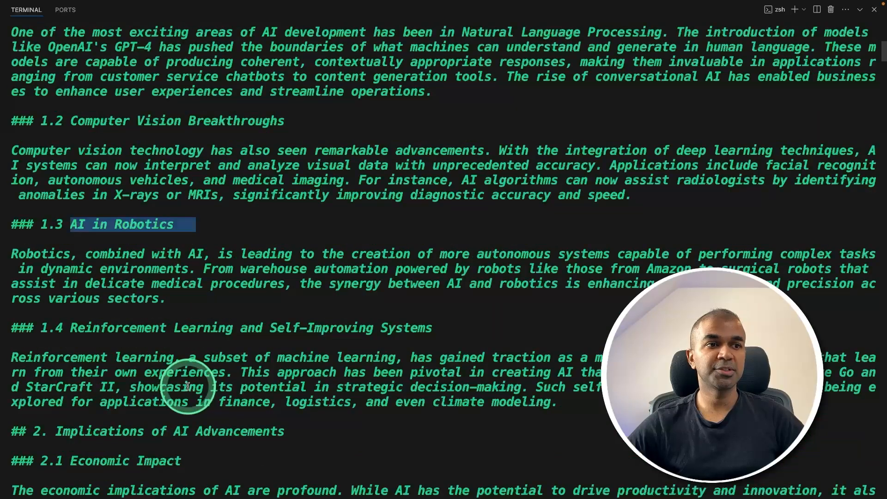
pyautogui.scroll(-3)
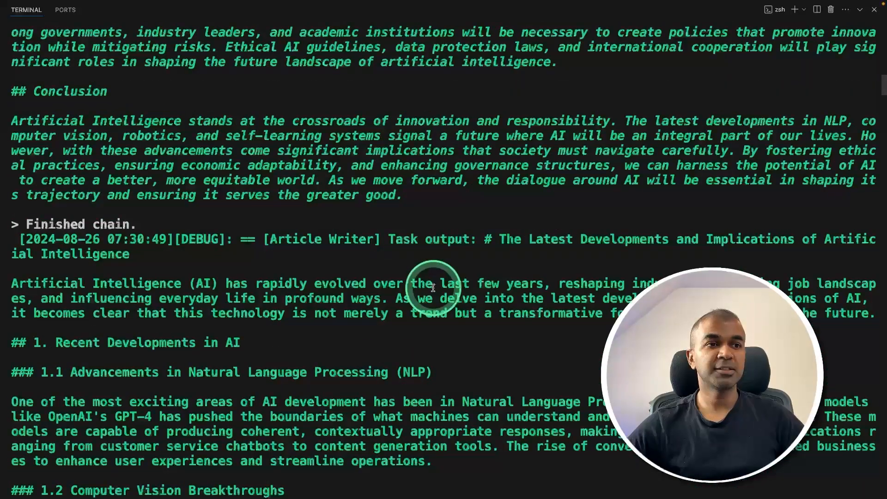
pyautogui.scroll(-3)
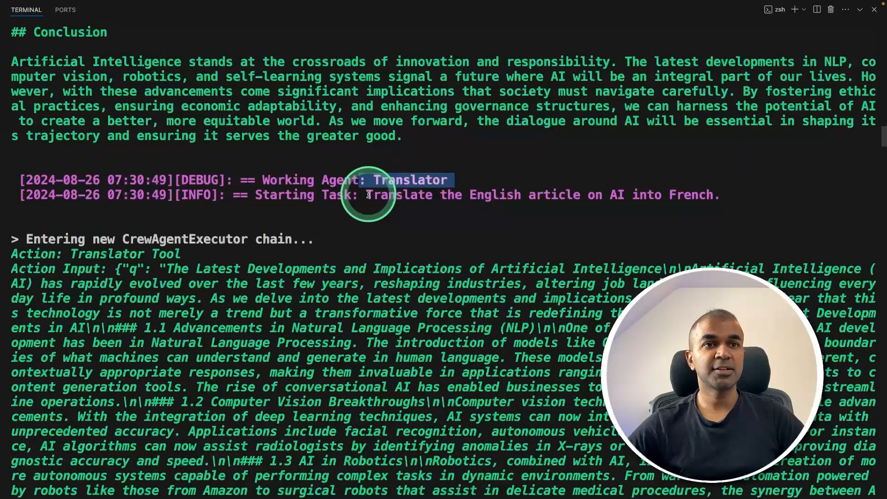
# Step: Follow the Translator agent's French translation, noting its Translator Tool call
pyautogui.scroll(-3)
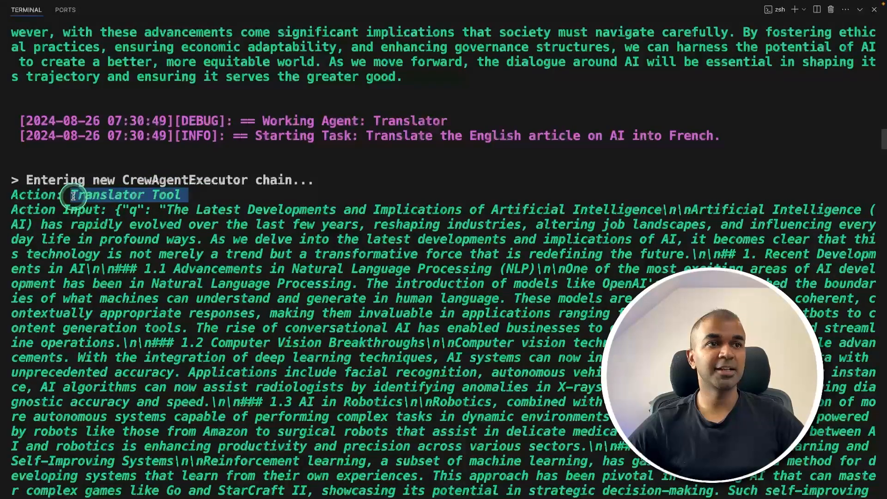
pyautogui.moveTo(72, 195); pyautogui.dragTo(213, 342)
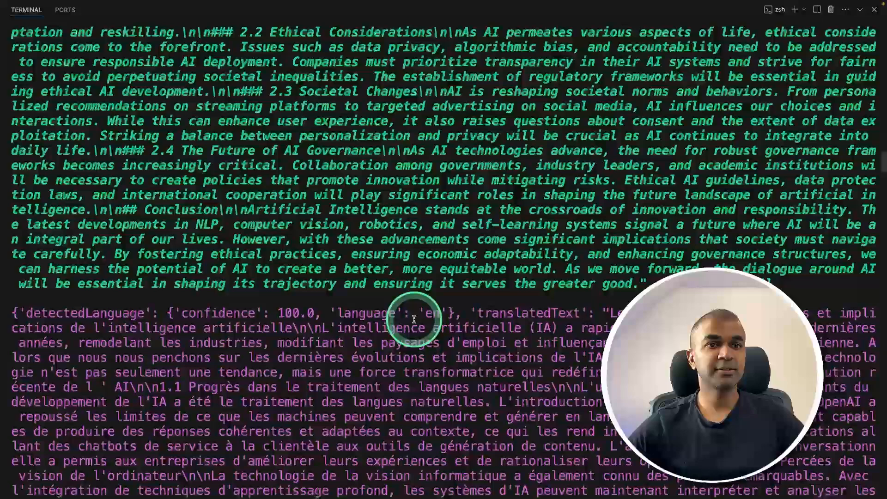
pyautogui.scroll(-3)
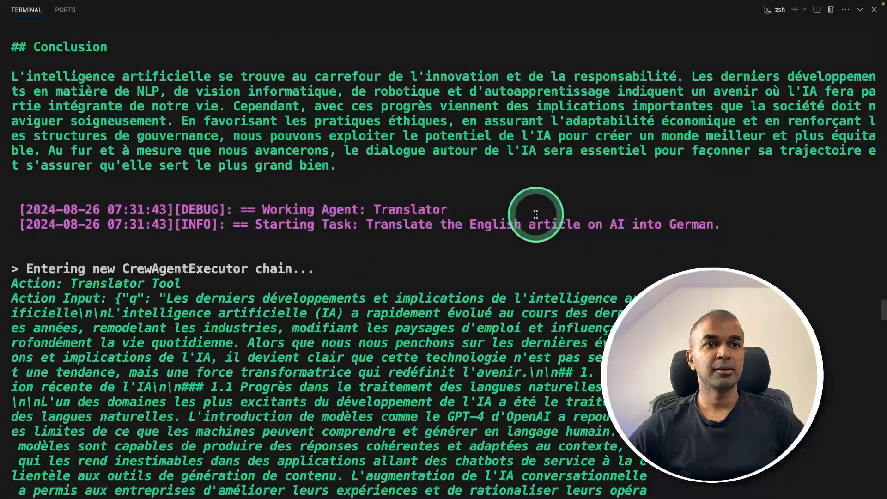
# Step: Follow the German Task output down to its Schlussfolgerung and the finished crew chain
pyautogui.scroll(-3)
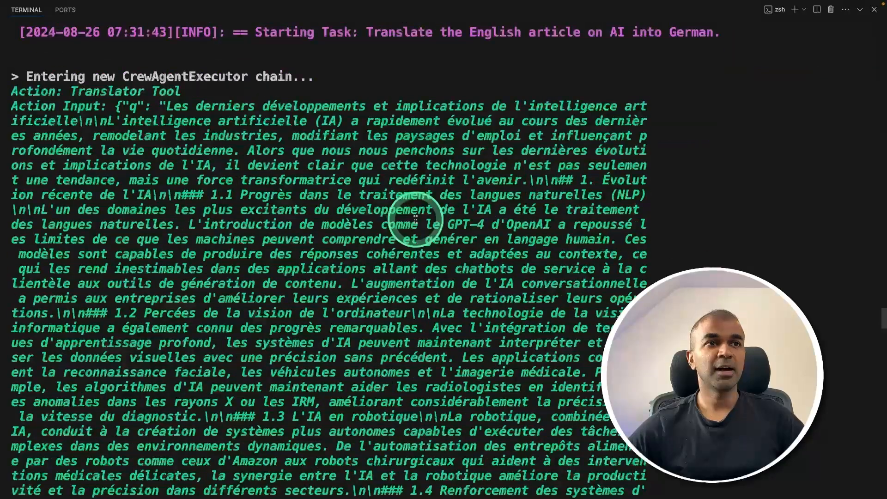
pyautogui.scroll(-3)
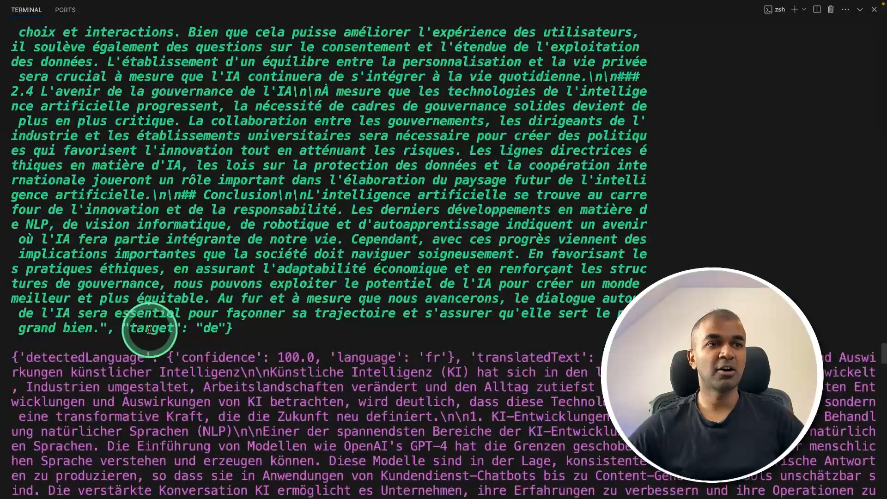
pyautogui.scroll(-3)
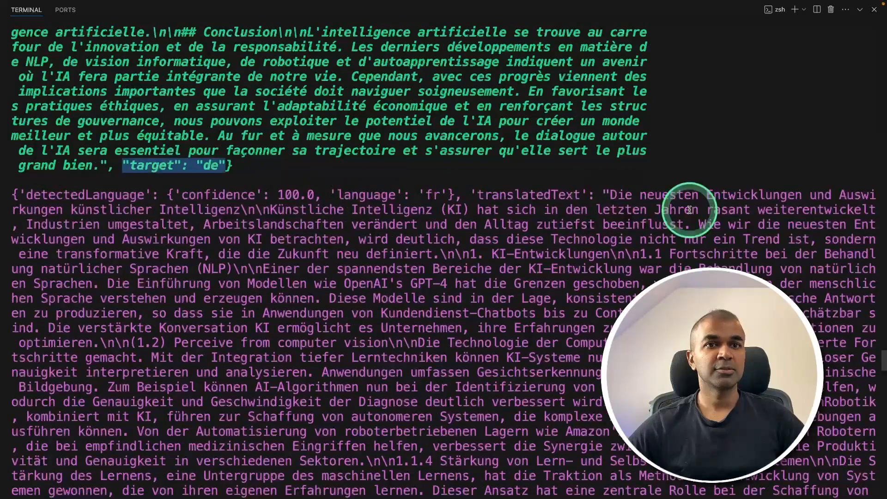
pyautogui.scroll(-3)
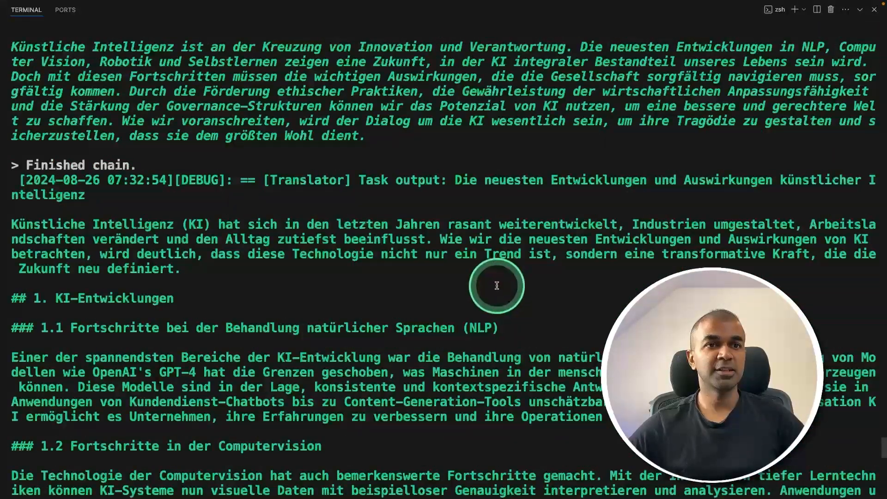
pyautogui.scroll(-3)
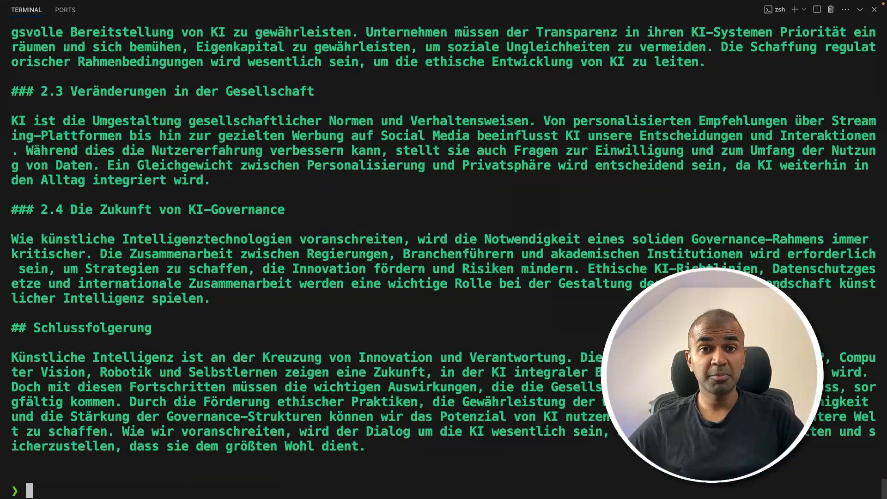